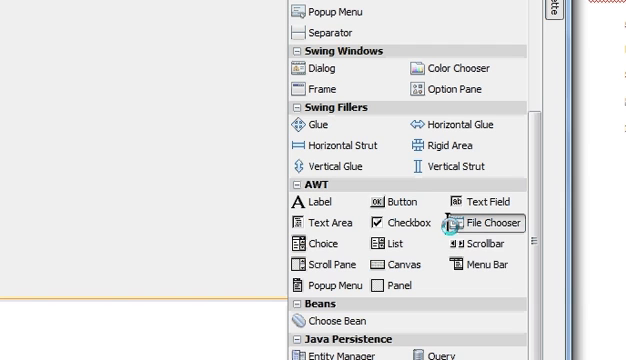
Step: Show the Palette's Swing Controls category beside the JFileChooser reference document
left_click(478, 224)
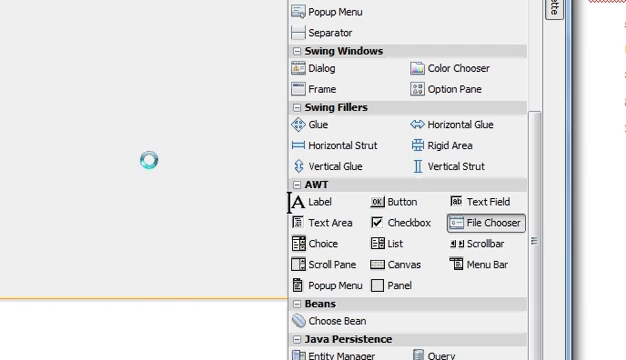
left_click(483, 223)
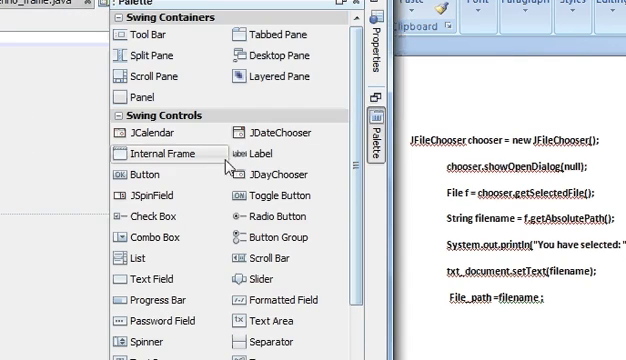
Step: Widen jTextField1 toward the button and relabel jButton1 as 'Attach'
left_click(142, 174)
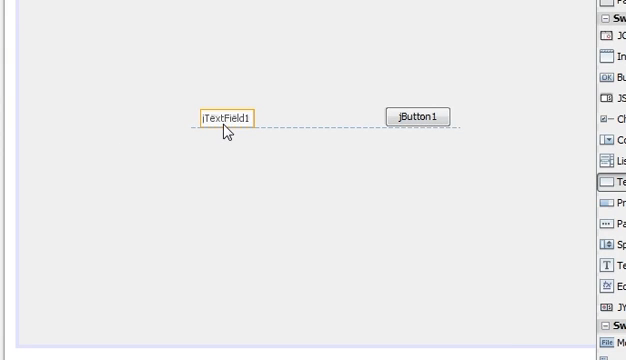
left_click(228, 116)
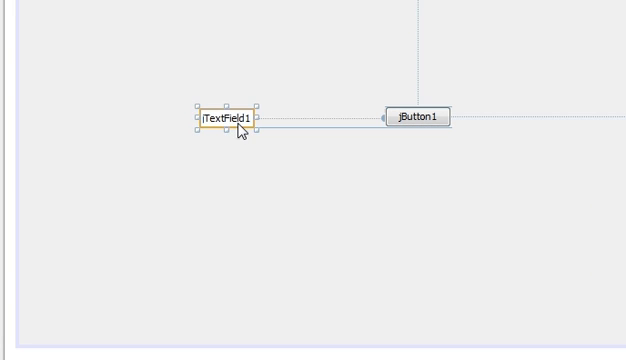
mouse_move(256, 125)
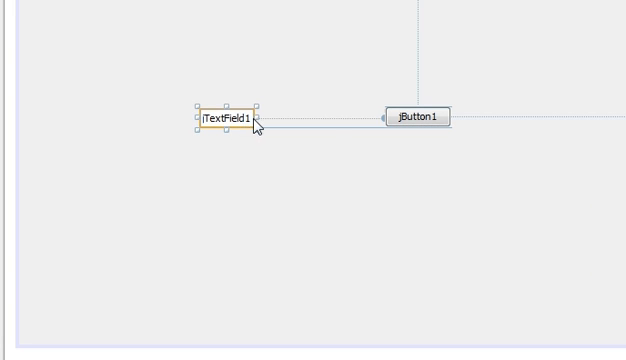
left_click_drag(261, 115, 330, 117)
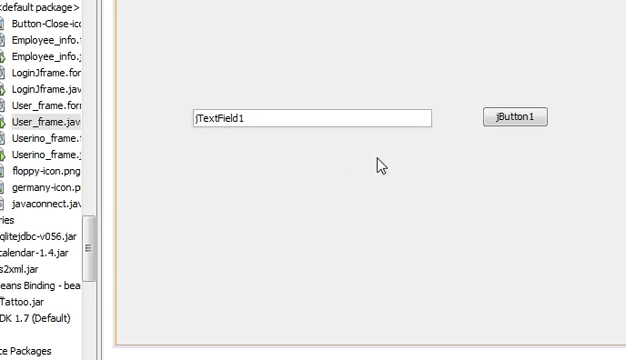
mouse_move(450, 153)
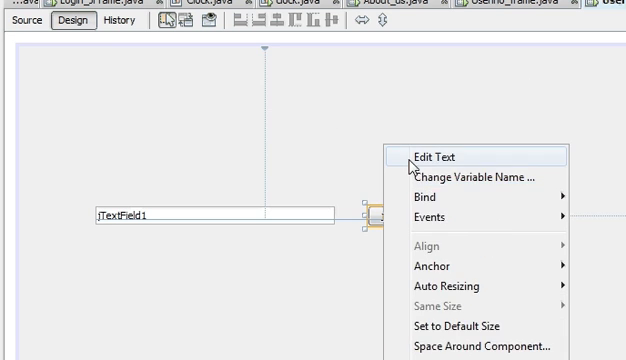
left_click(417, 156)
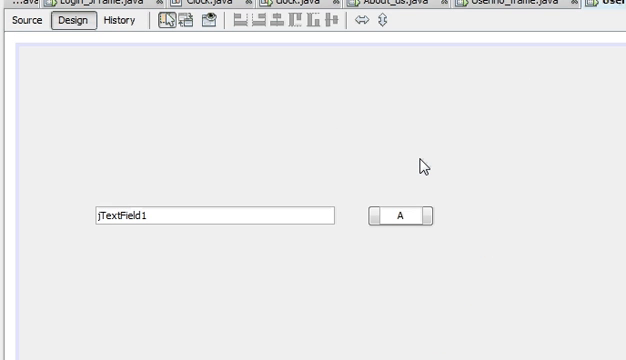
type("Attach")
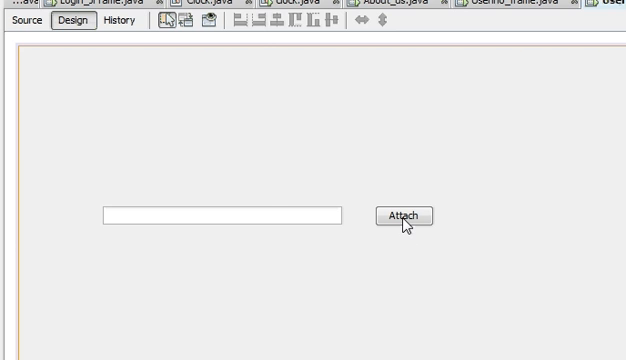
Step: Add an actionPerformed handler to Attach containing JFileChooser chooser = new JFileChooser();
right_click(405, 217)
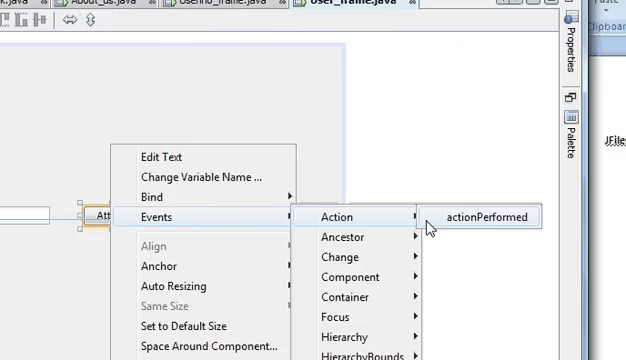
left_click(488, 217)
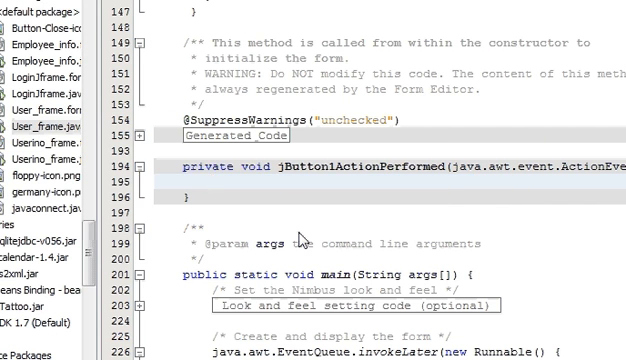
type("j")
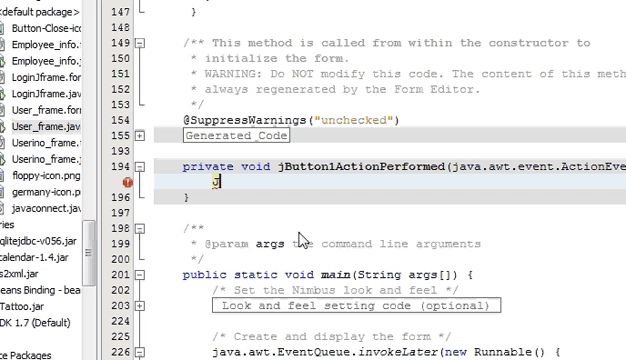
type("JFileChooser")
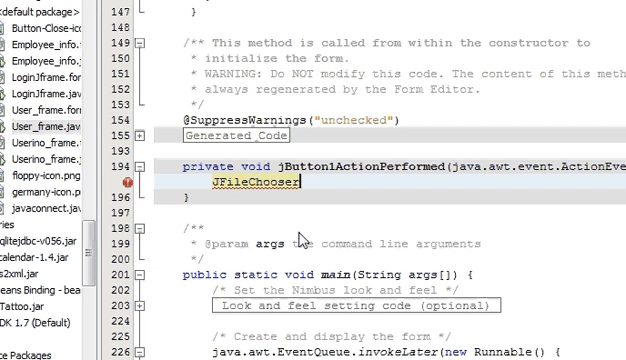
type("c")
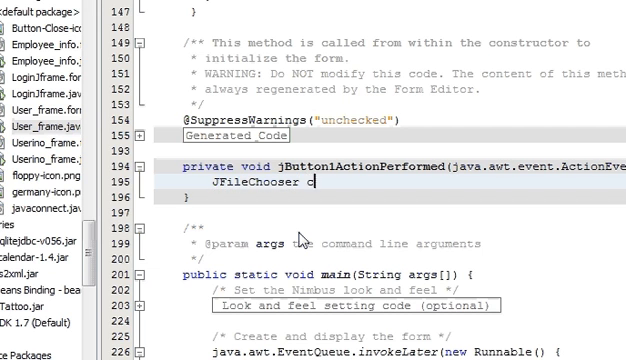
type("hooser")
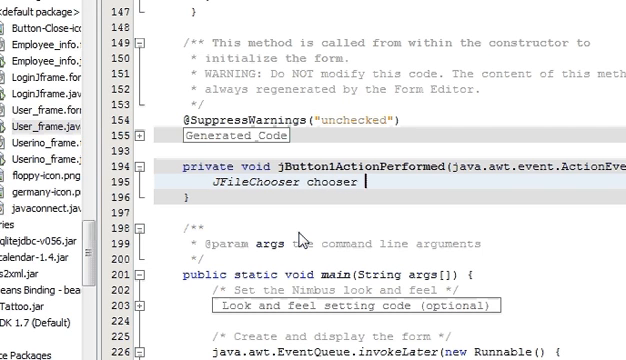
type("=")
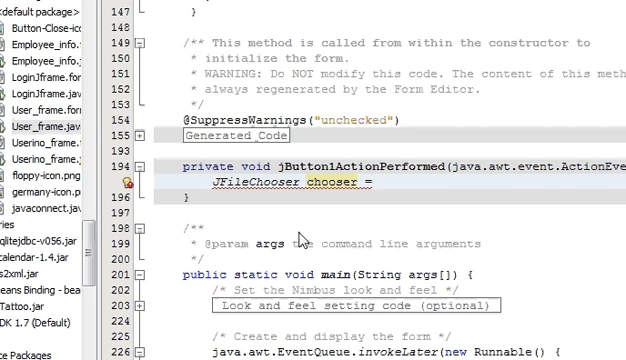
type("new")
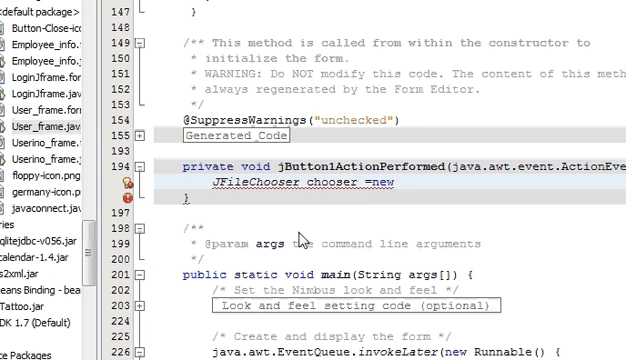
type("JF")
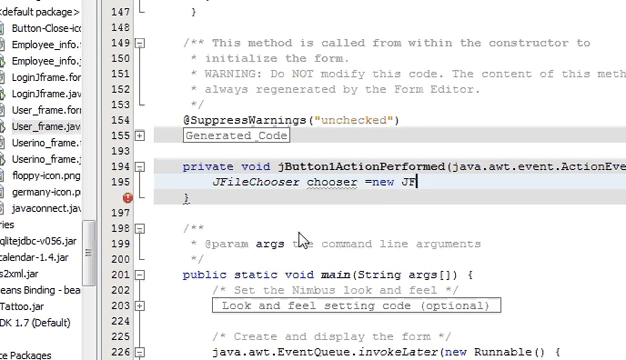
type("le")
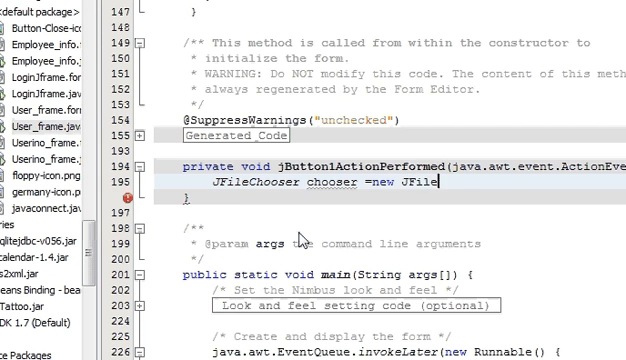
type("Chosser(")
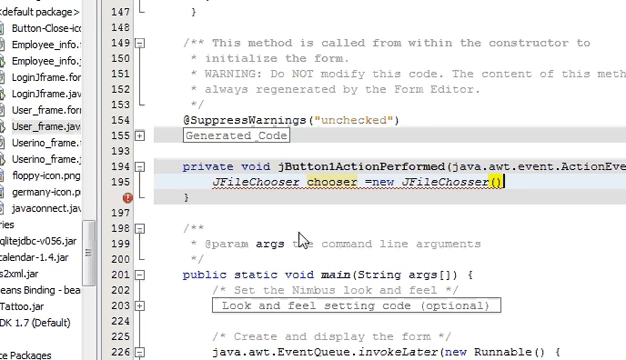
type(";")
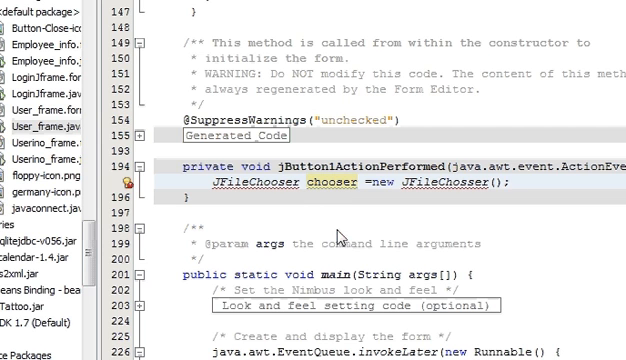
mouse_move(343, 237)
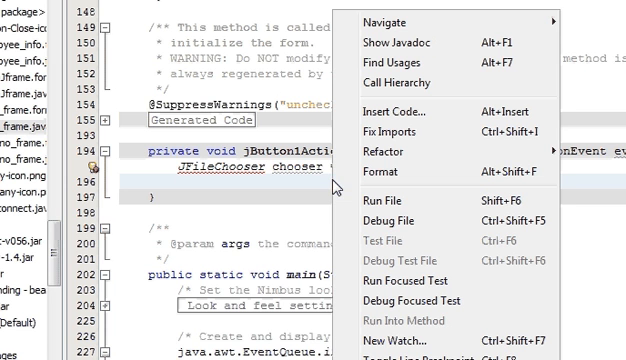
mouse_move(330, 180)
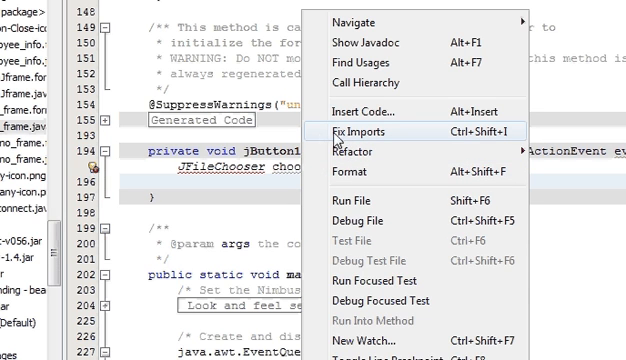
Step: Use Fix Imports to import javax.swing.JFileChooser
left_click(370, 131)
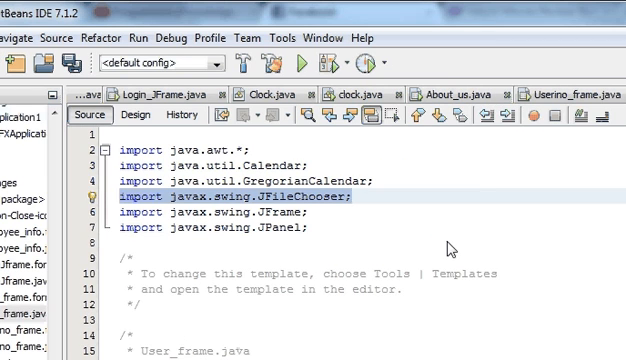
Step: Add chooser.showOpenDialog(null); to the jButton1ActionPerformed handler
scroll("down", 3)
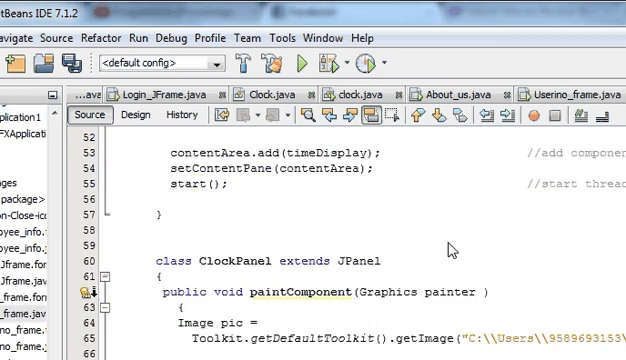
scroll("down", 3)
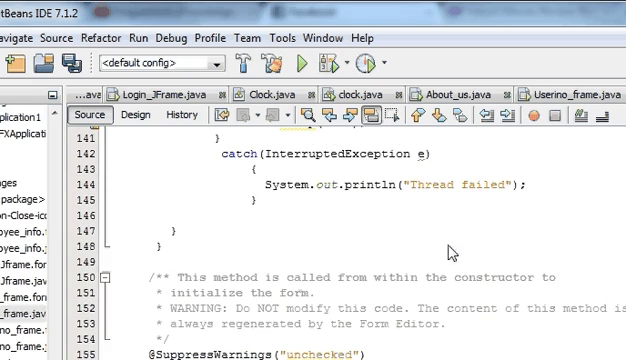
scroll("down", 3)
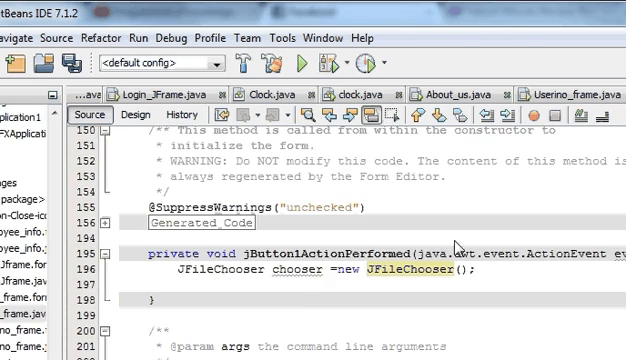
scroll("down", 3)
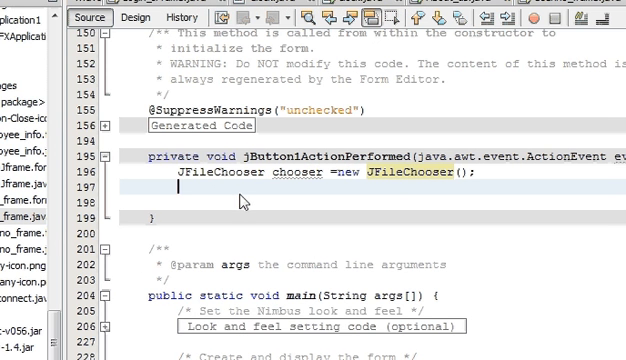
mouse_move(247, 200)
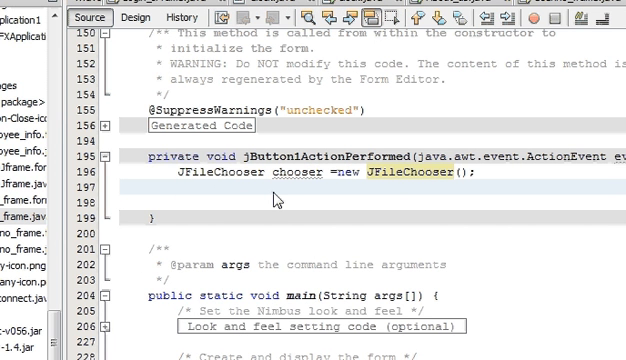
type("chooser")
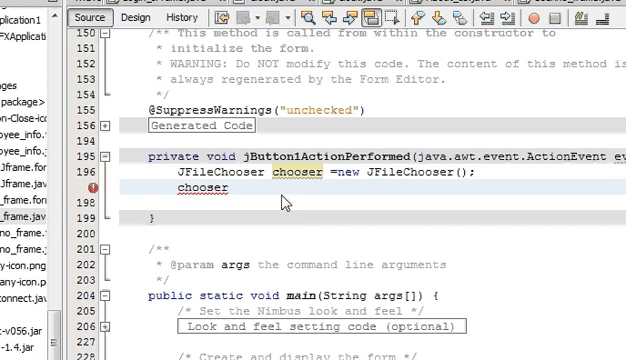
type(",")
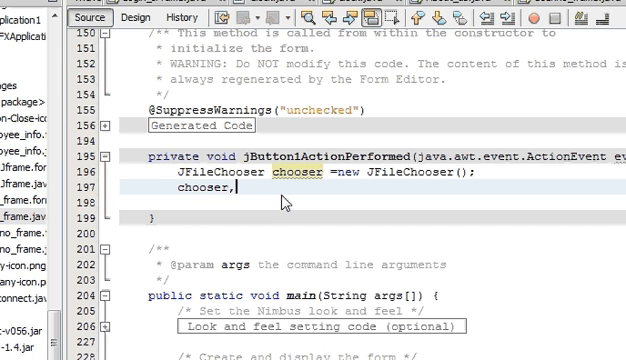
type(".")
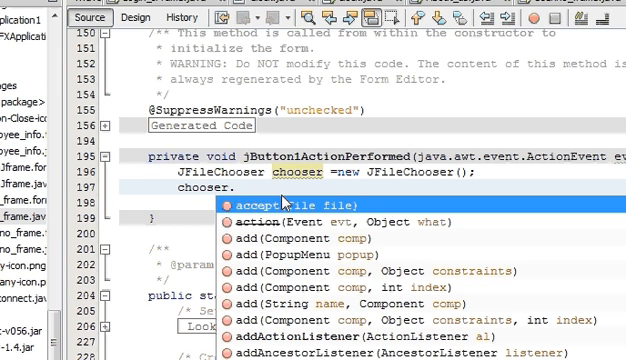
type(".showOpenDialog(this);")
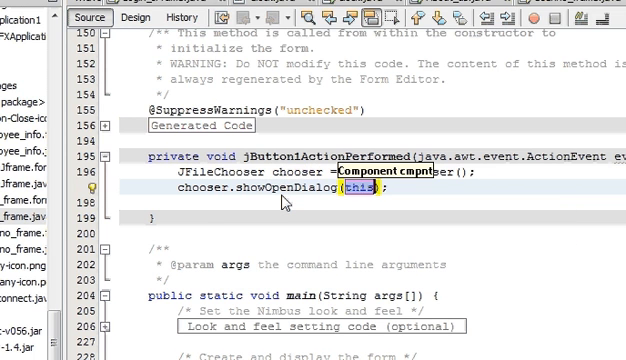
type("null")
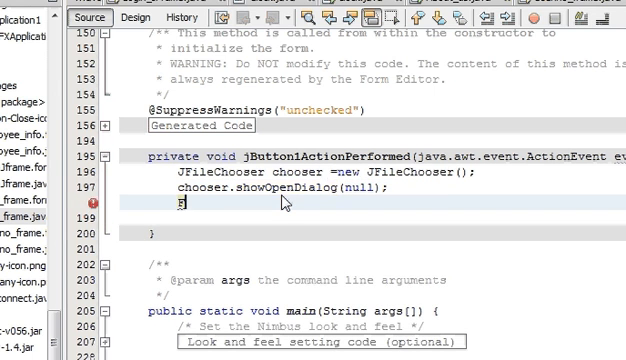
Step: Begin the line File f = chooser.getSelectedFile(); in the handler
type("File")
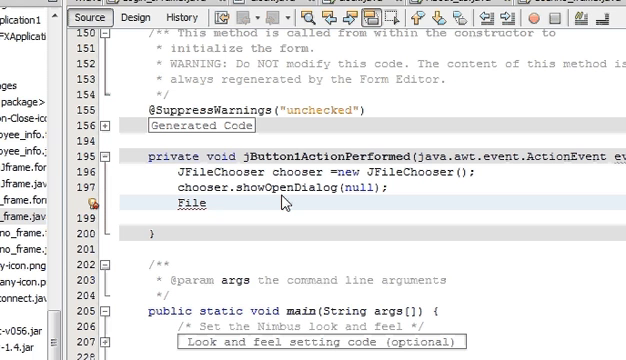
type("f")
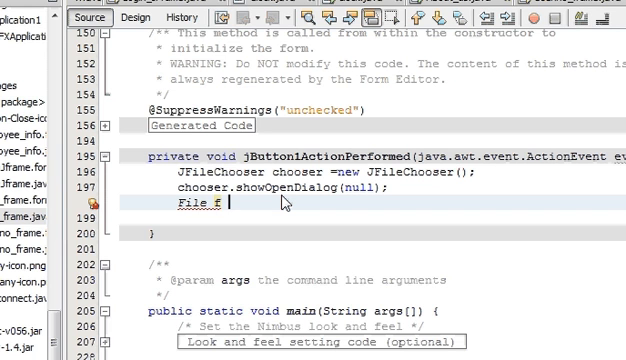
type("=")
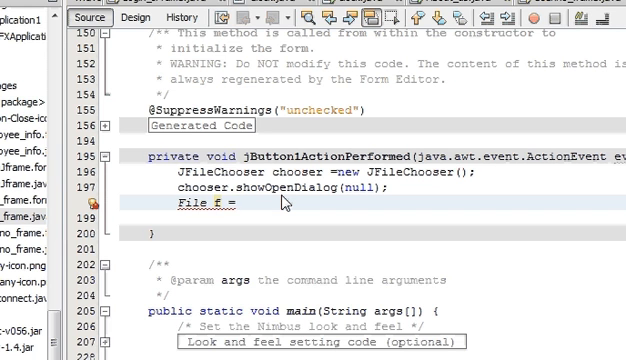
type("ch")
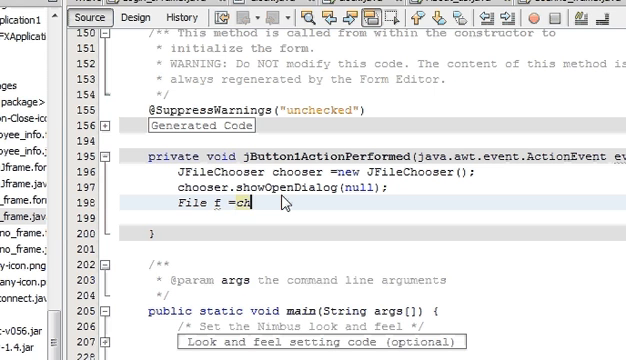
type("ooser")
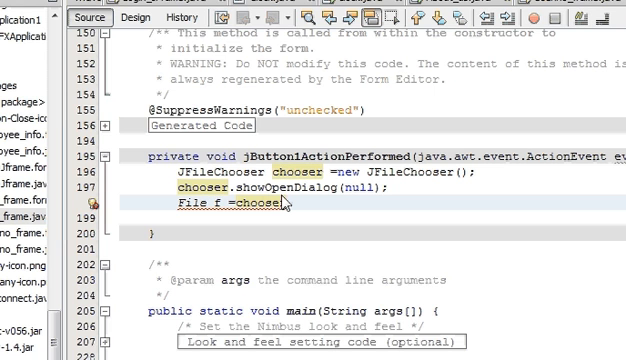
type("get")
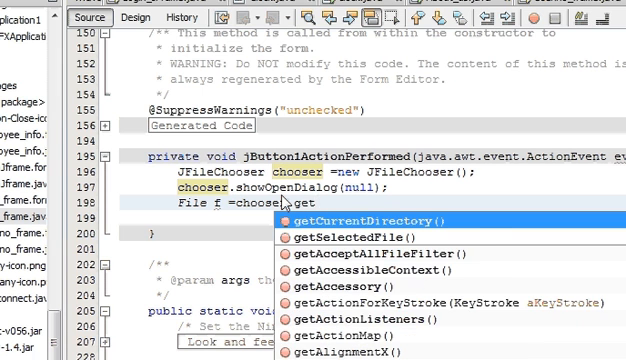
type("s")
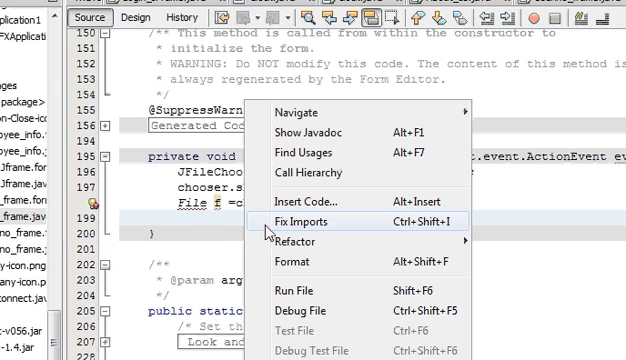
mouse_move(290, 226)
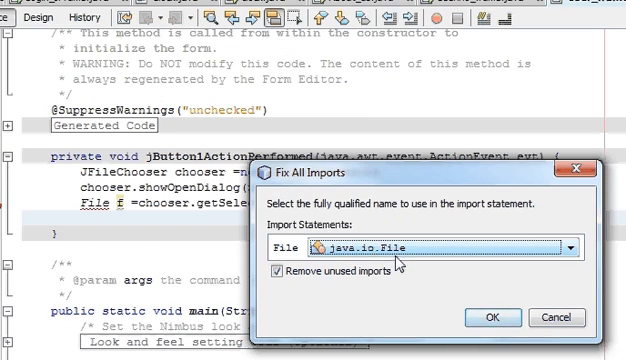
Step: Confirm java.io.File in the Fix All Imports dialog
left_click(491, 317)
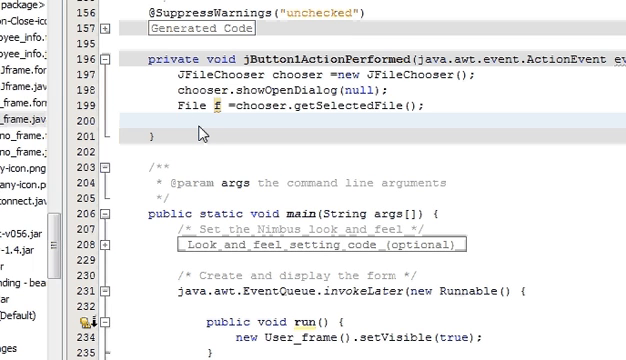
Step: Add String filename = f.getAbsolutePath(); to the handler and continue on a new line
type("s")
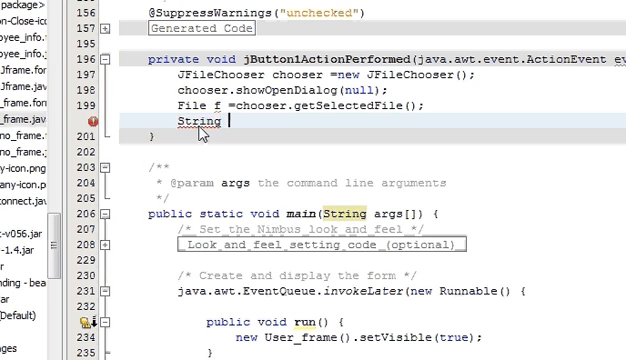
type("F")
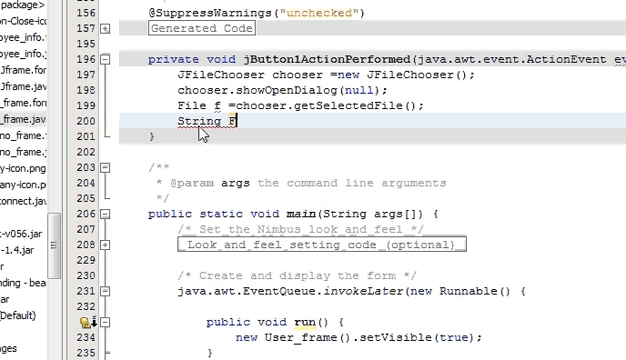
type("il")
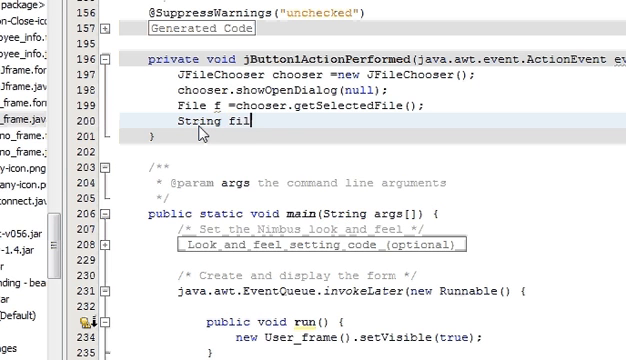
type("ename")
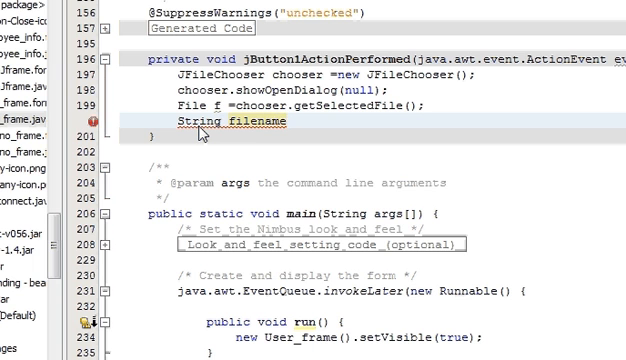
type("=")
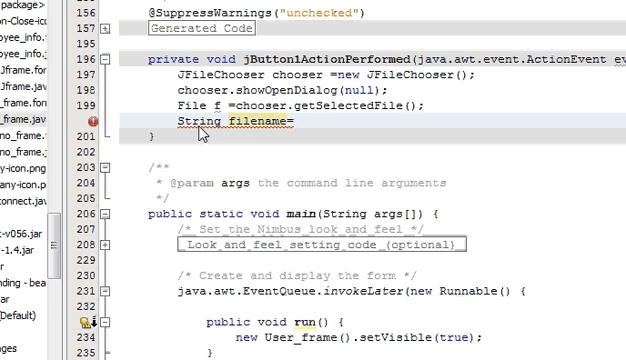
type("f")
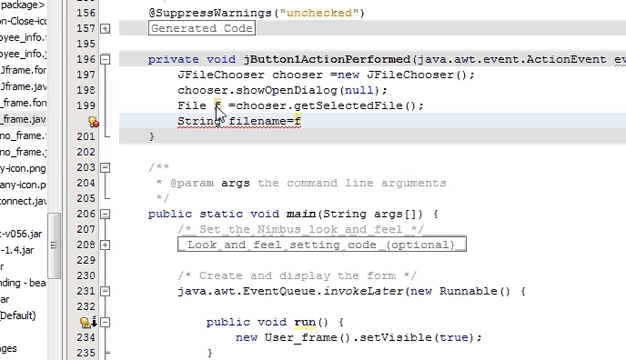
type(".")
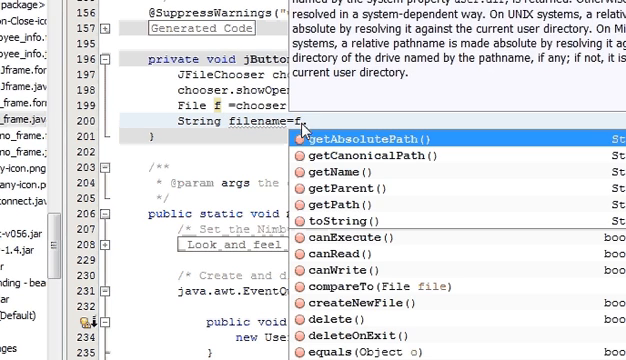
type("getAbsolutePath(")
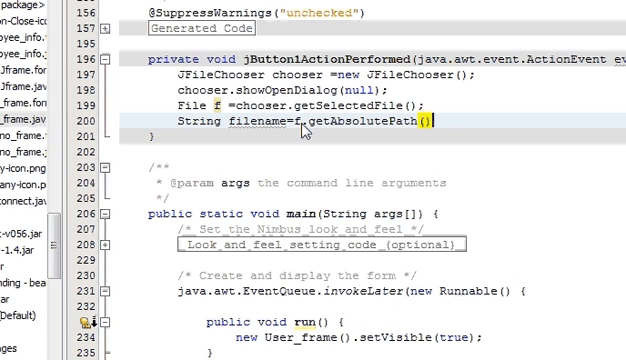
type(";")
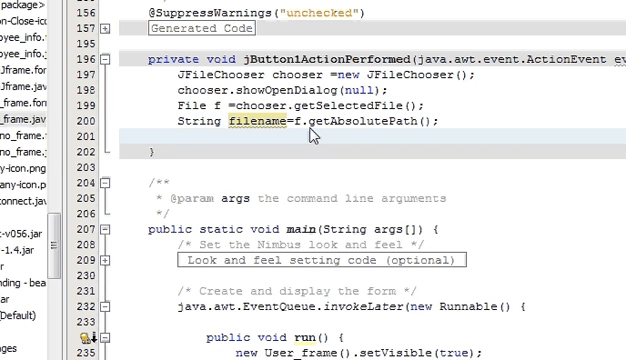
left_click(178, 137)
type("jTextField1")
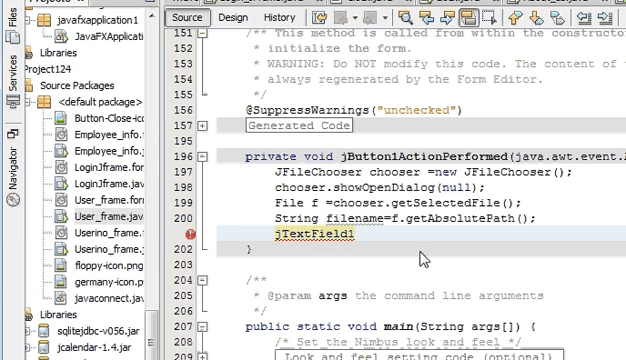
Step: Add jTextField1.setText(filename); to the handler and run the frame
type(".")
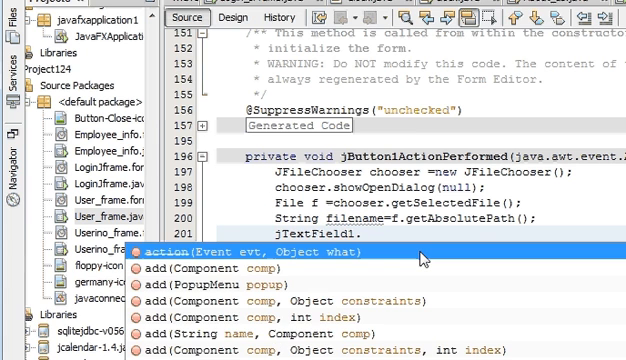
type("set")
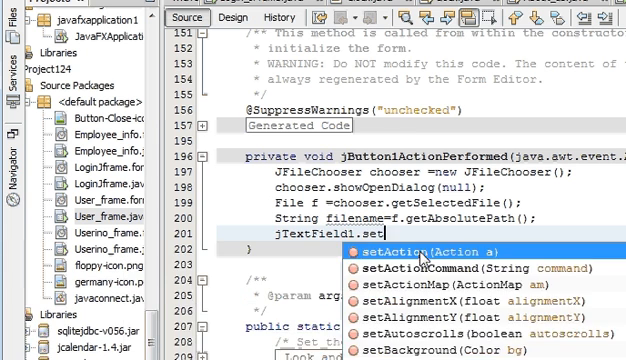
type("t")
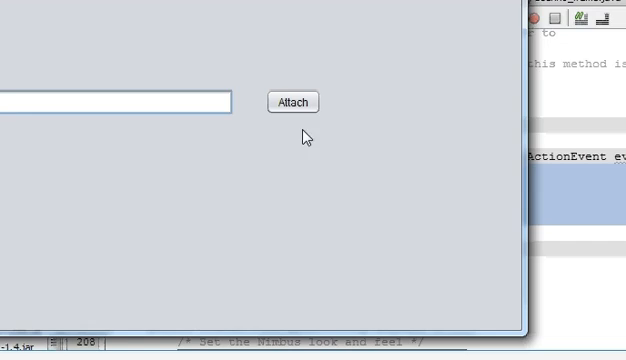
Step: Use the running frame's Attach button to bring up the Open dialog on Documents
left_click(296, 102)
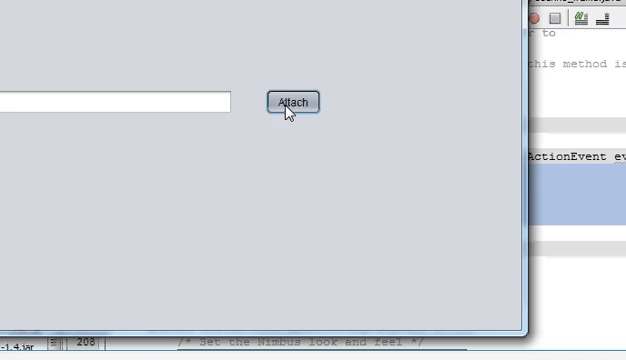
left_click(293, 102)
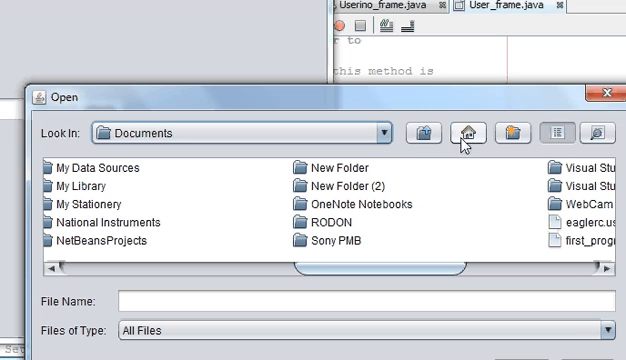
mouse_move(469, 132)
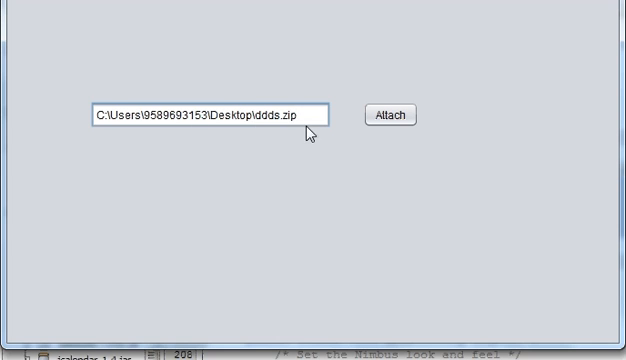
mouse_move(325, 137)
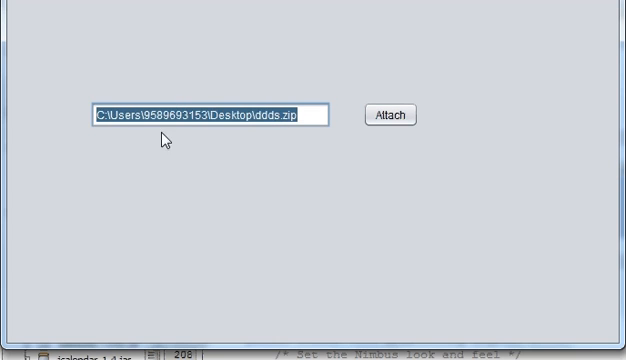
mouse_move(232, 138)
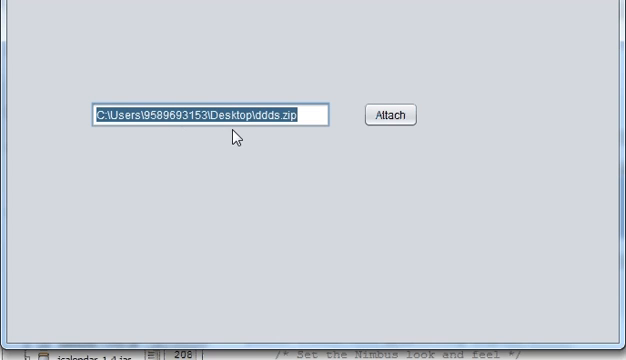
mouse_move(264, 152)
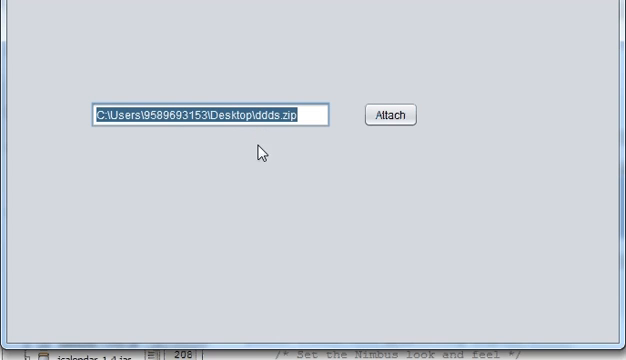